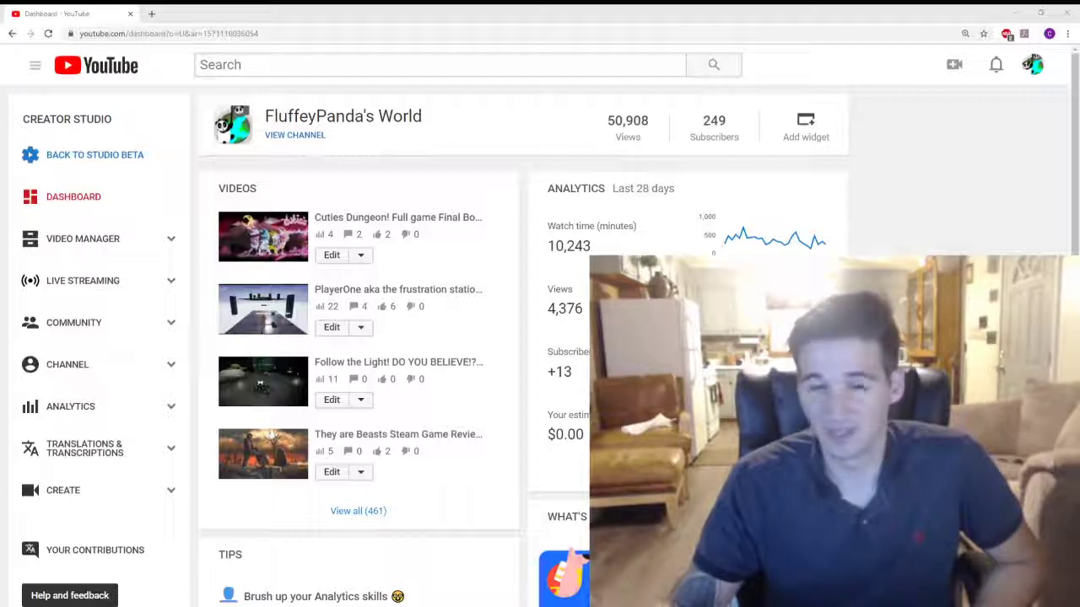
{"action": "mouse_move", "coordinate": [398, 216]}
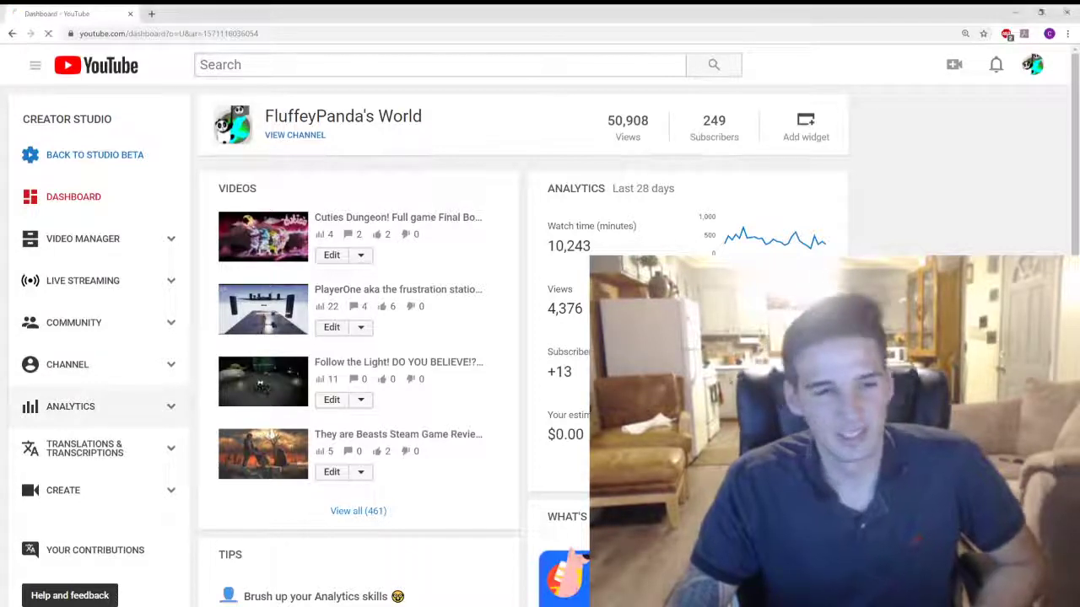
Show the Analytics overview and scroll through watch time, views, top videos and audience breakdowns.
{"action": "left_click", "coordinate": [71, 407]}
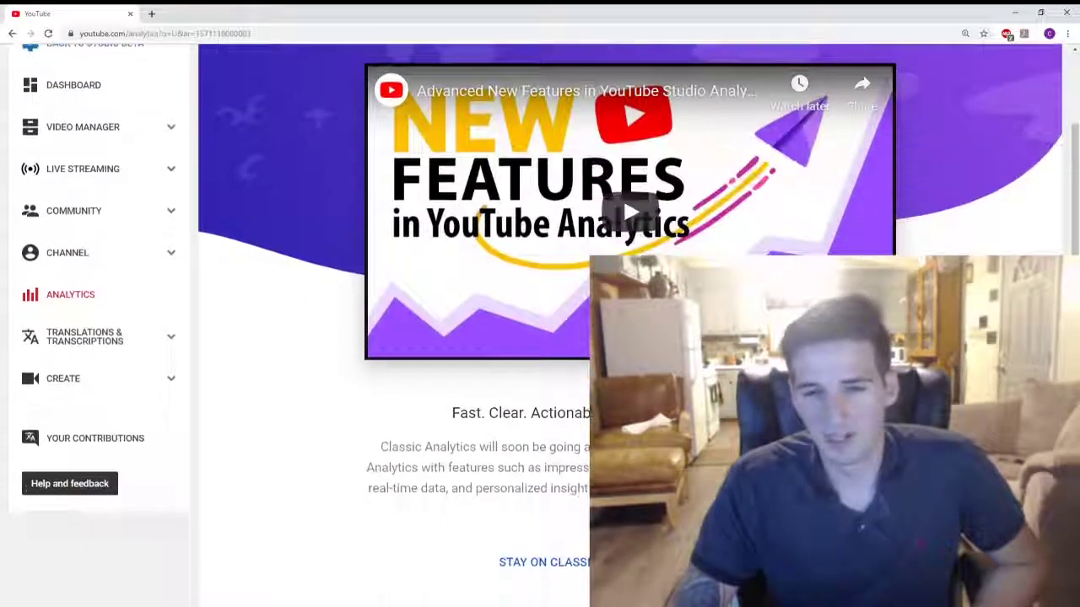
{"action": "scroll", "scroll_direction": "down", "scroll_amount": 3}
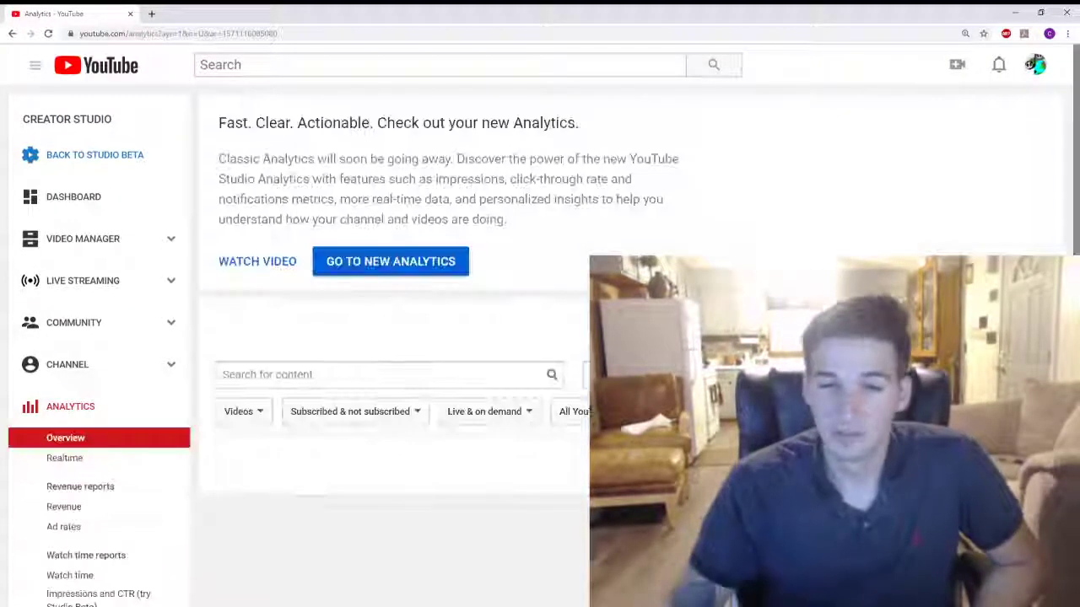
{"action": "scroll", "scroll_direction": "down", "scroll_amount": 3}
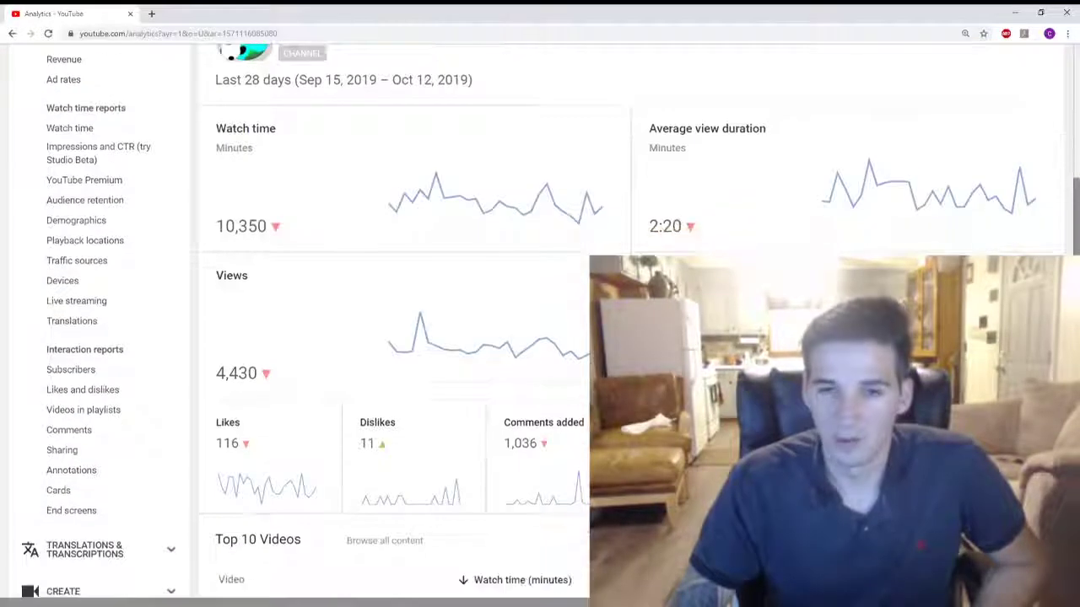
{"action": "scroll", "scroll_direction": "down", "scroll_amount": 3}
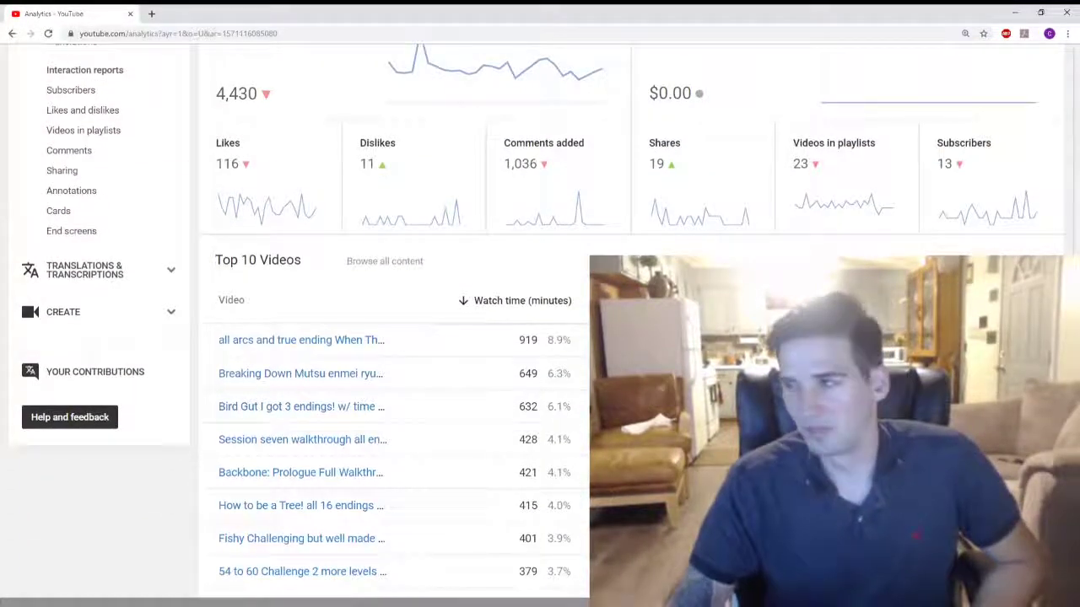
{"action": "scroll", "scroll_direction": "down", "scroll_amount": 3}
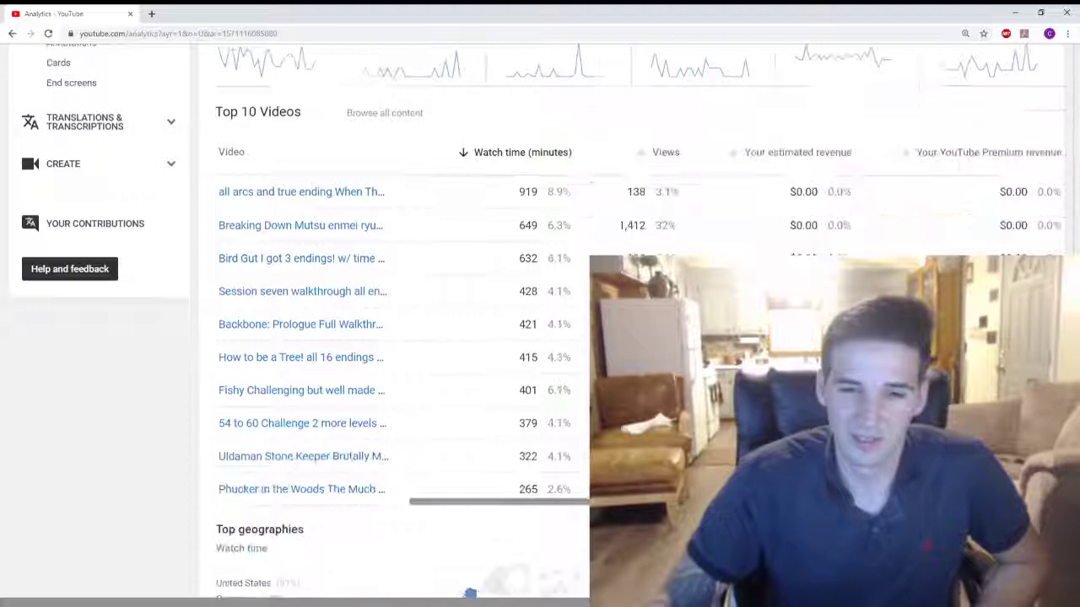
{"action": "scroll", "scroll_direction": "down", "scroll_amount": 3}
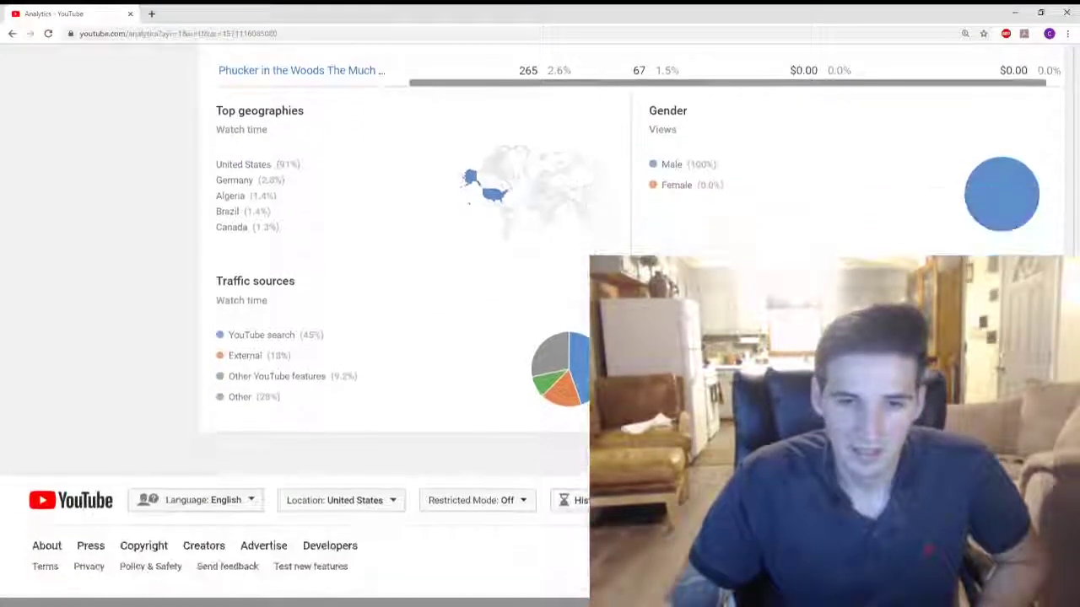
{"action": "scroll", "scroll_direction": "up", "scroll_amount": 3}
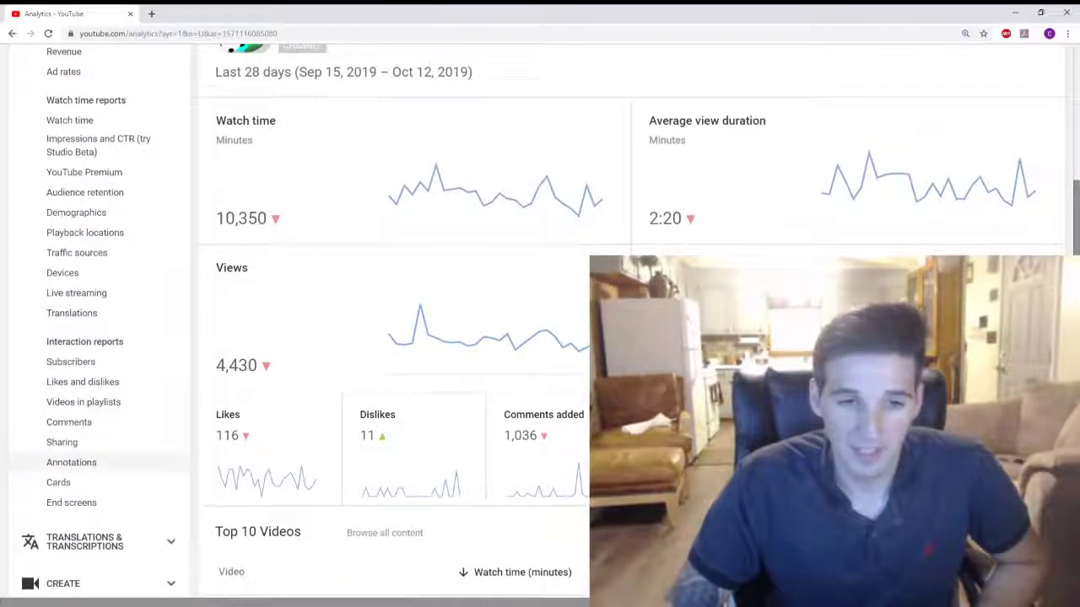
Show the Cards interaction report listing each card's performance.
{"action": "left_click", "coordinate": [57, 482]}
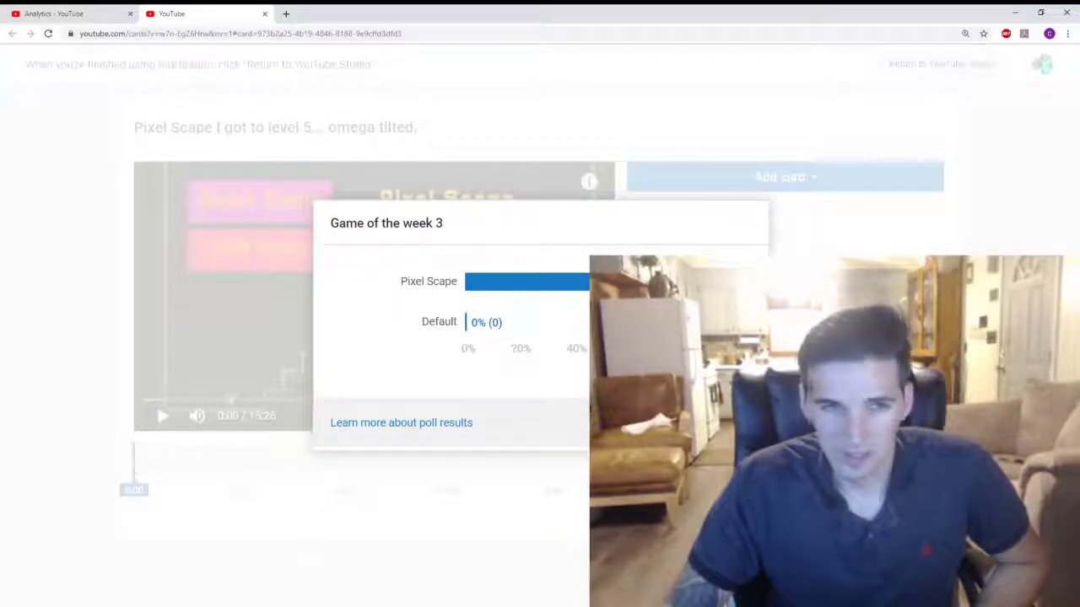
Return to the cards report and scroll to the Death at 9 to 5 Game of the Week card.
{"action": "left_click", "coordinate": [11, 34]}
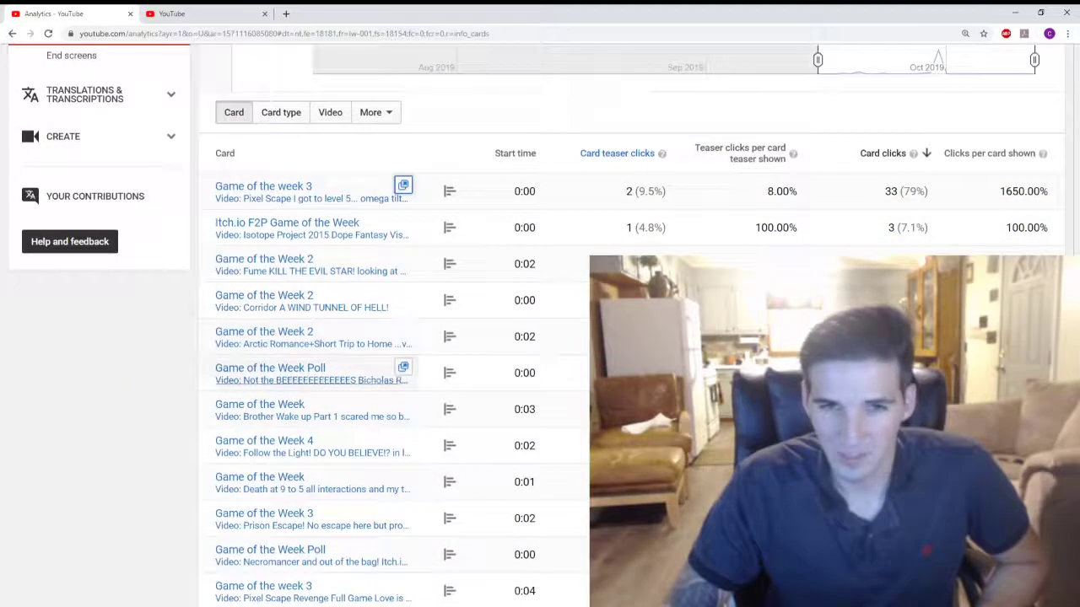
{"action": "scroll", "scroll_direction": "down", "scroll_amount": 3}
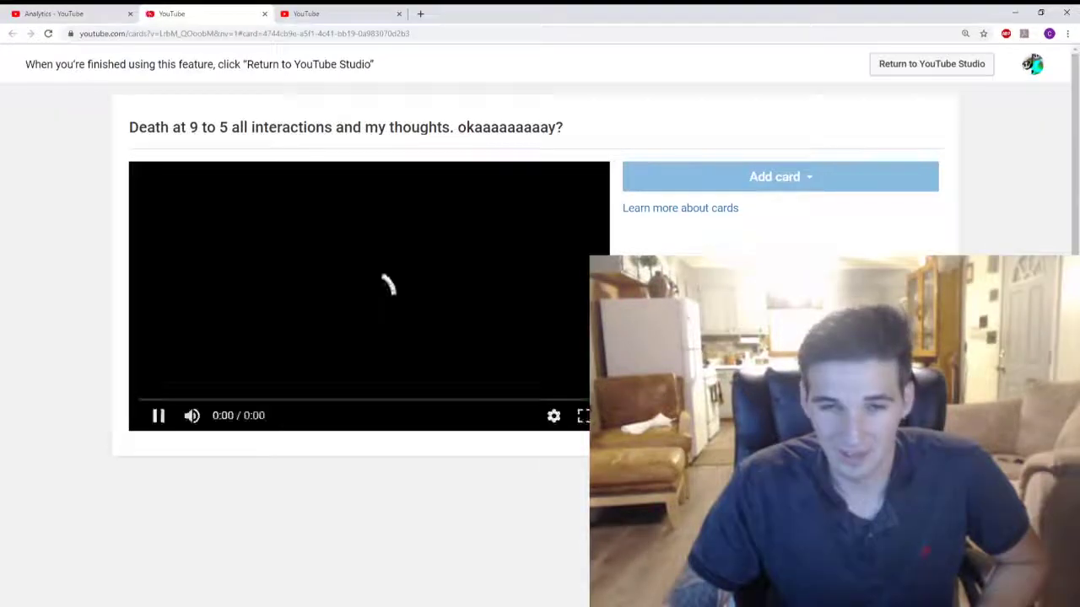
Return to the Cards report table with teaser clicks, card clicks and click rates.
{"action": "left_click", "coordinate": [773, 177]}
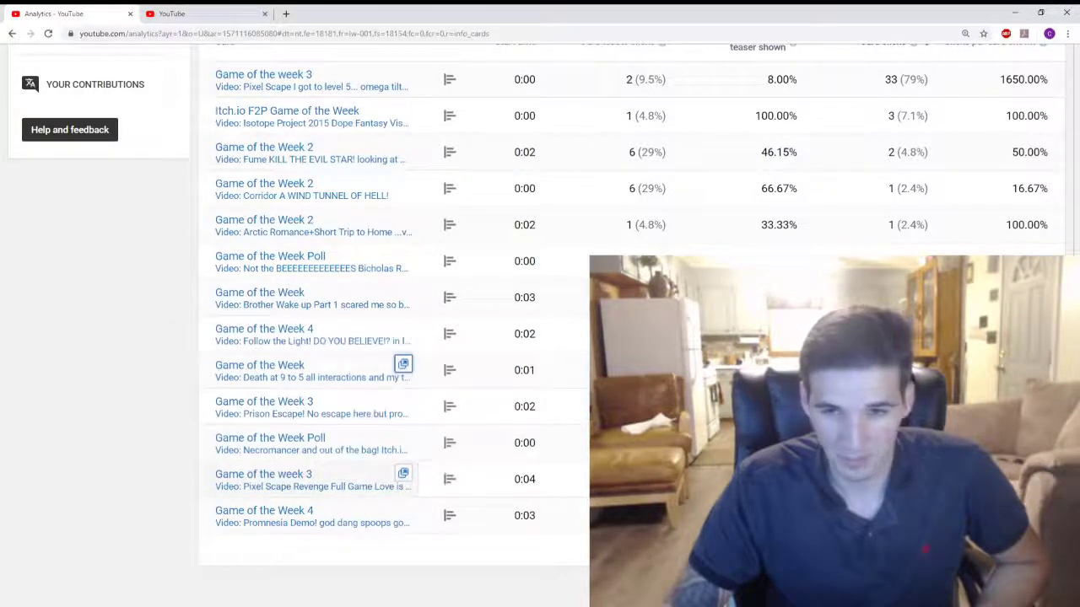
{"action": "scroll", "scroll_direction": "up", "scroll_amount": 3}
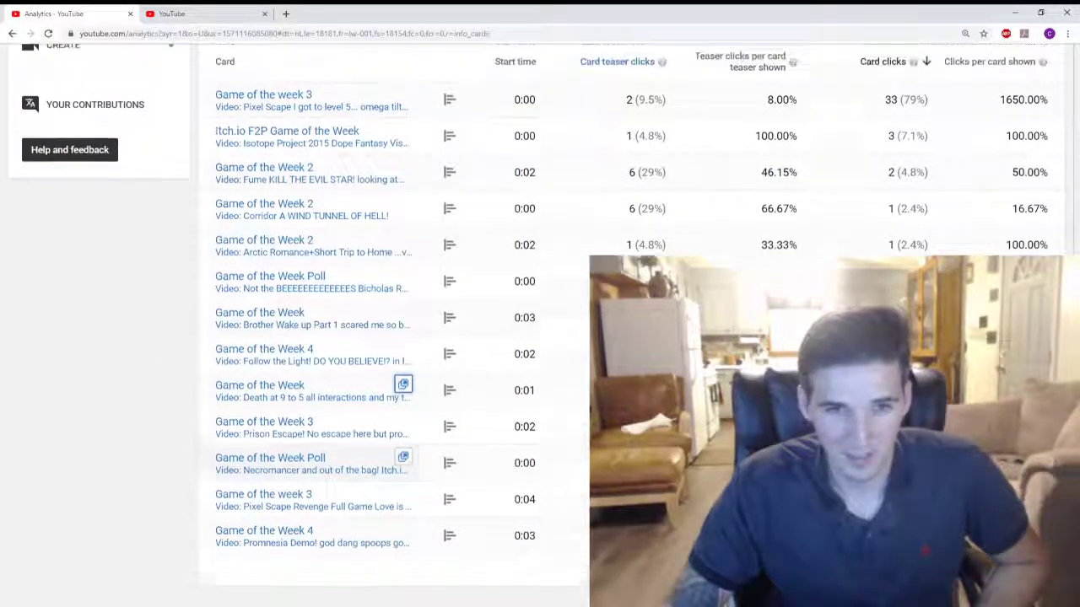
{"action": "scroll", "scroll_direction": "up", "scroll_amount": 3}
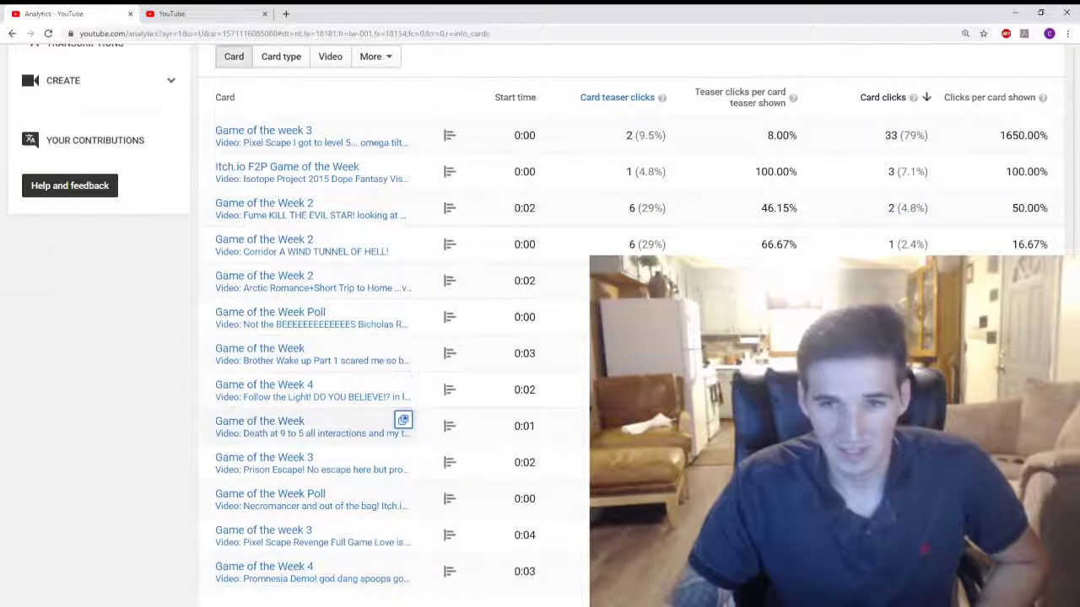